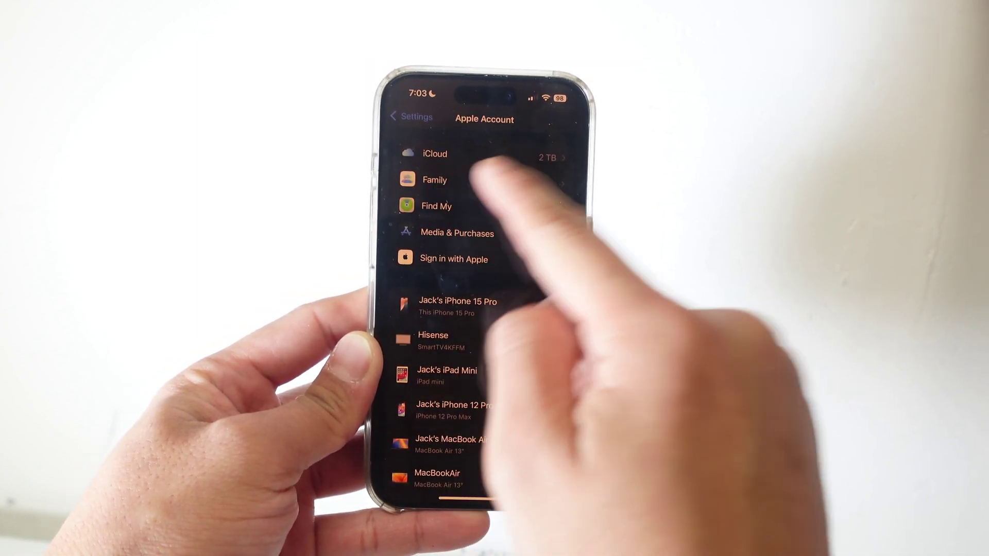
Step: Open the iCloud settings for the Apple Account, showing 2 TB of storage
{"action": "left_click", "coordinate": [434, 153]}
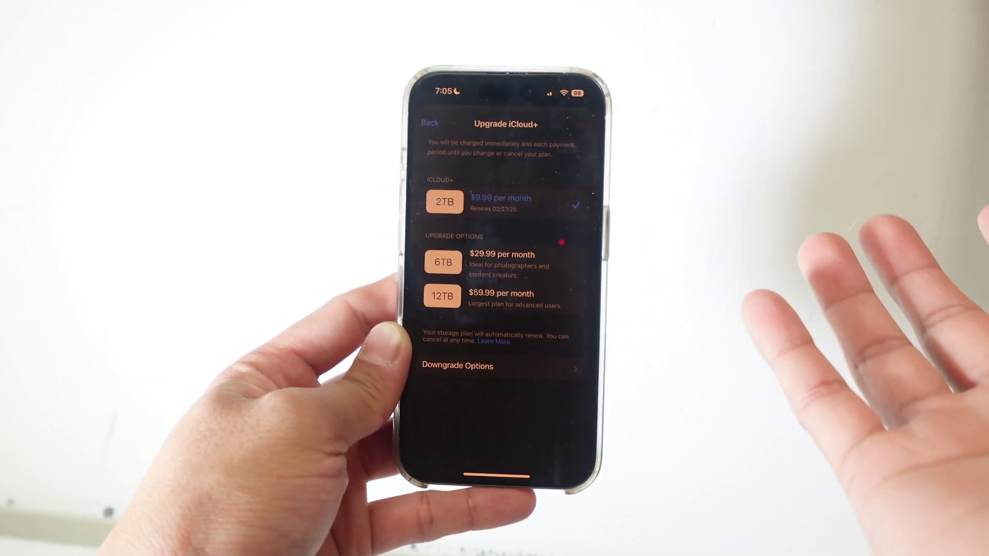
Step: Open Downgrade Options to see the 5GB free, 50GB and 200GB plans
{"action": "left_click", "coordinate": [456, 366]}
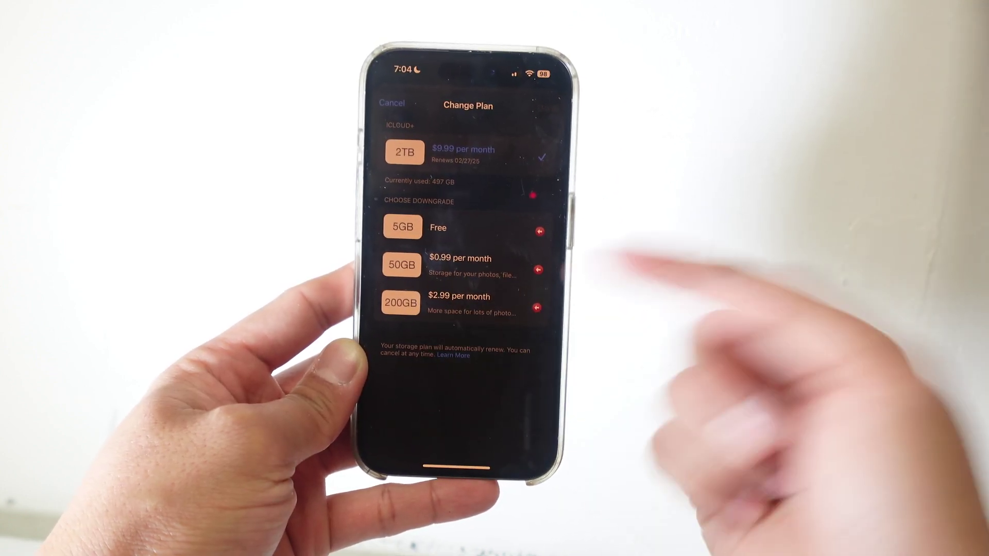